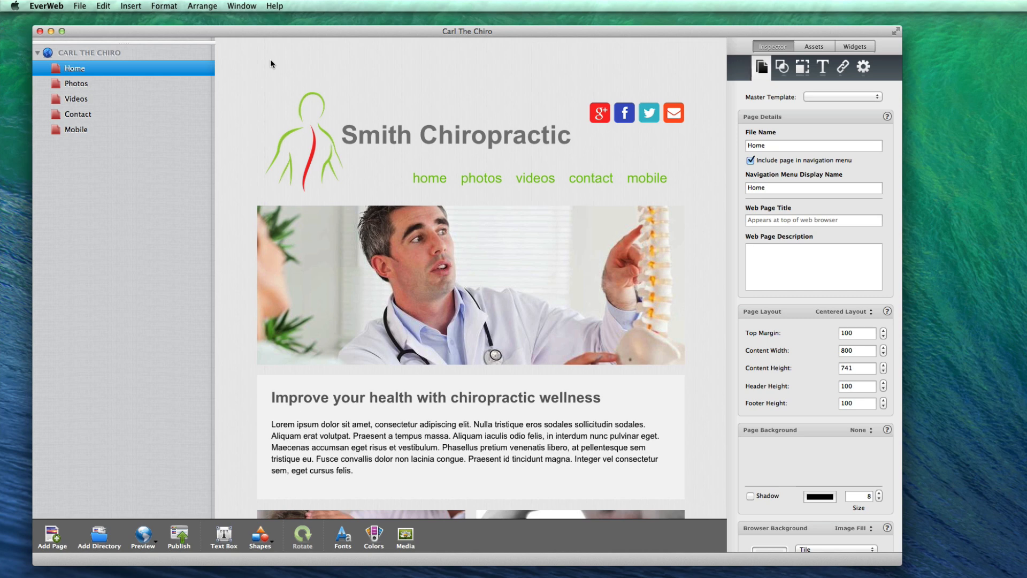
pyautogui.moveTo(63, 9)
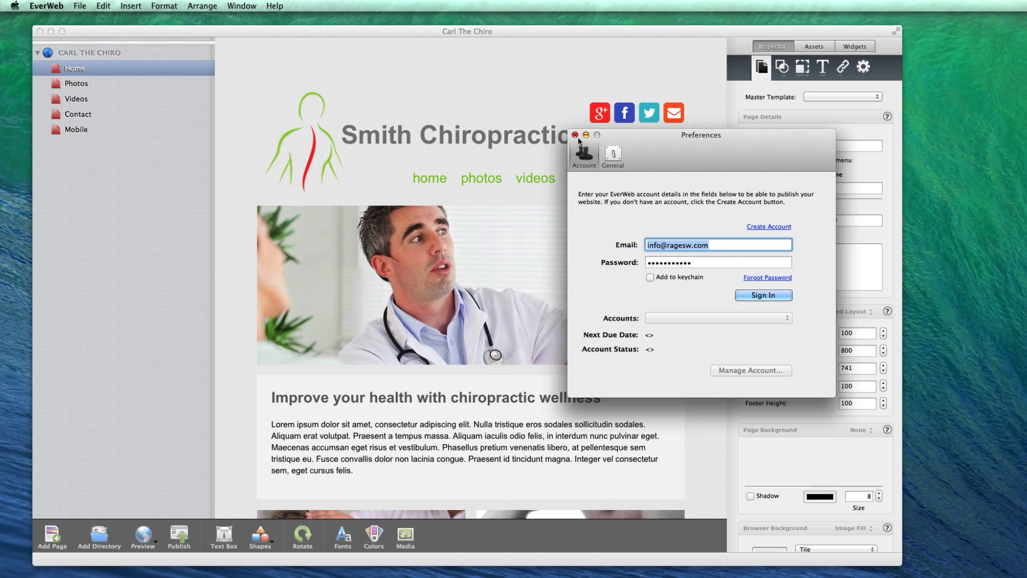
# Close account preferences, attempt to publish the site, and dismiss the sign-in prompt
pyautogui.click(574, 135)
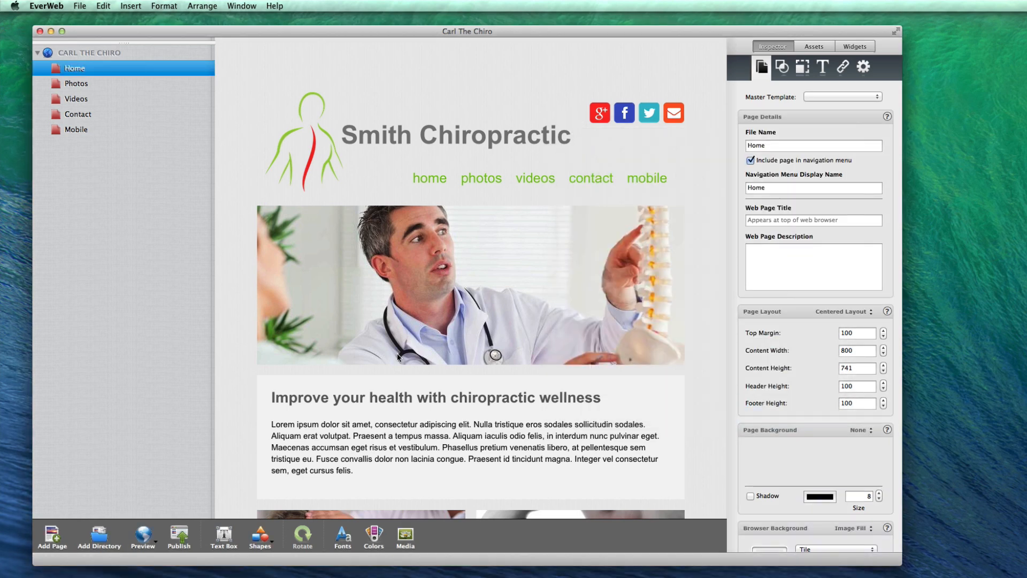
pyautogui.click(179, 535)
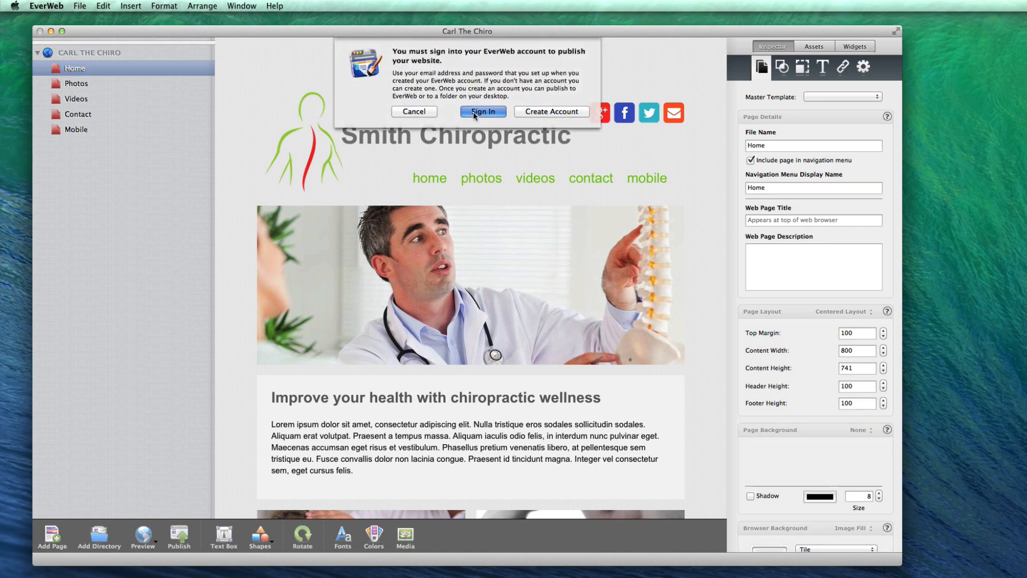
pyautogui.click(483, 111)
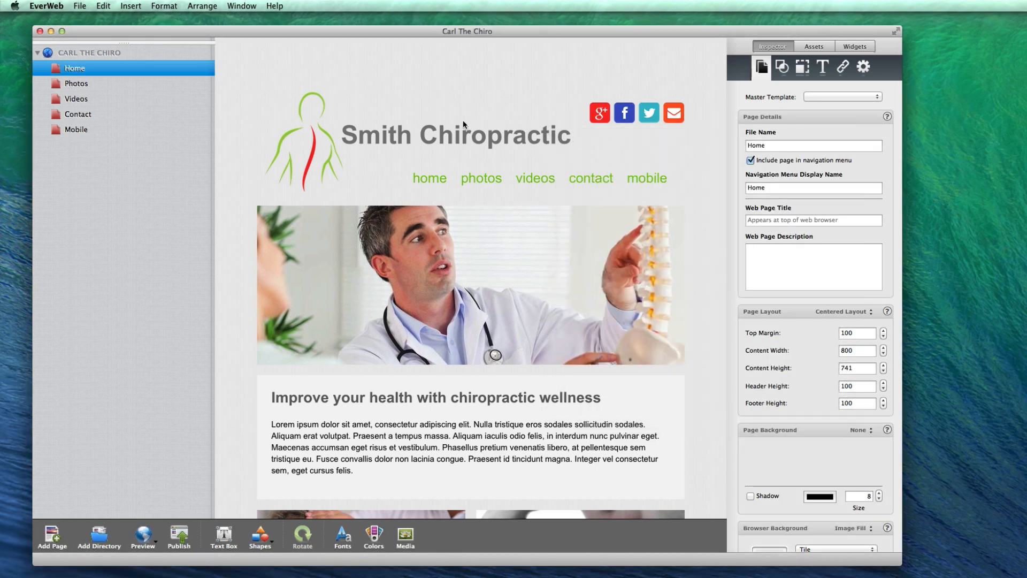
# Open site publishing settings and sign in, filling in the ragesoftware.net account and domain
pyautogui.click(91, 53)
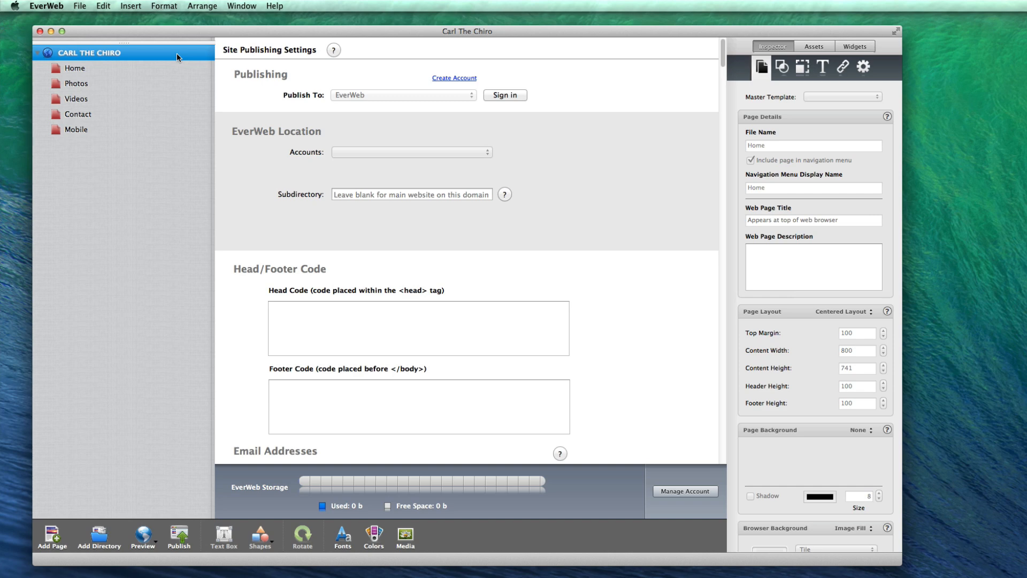
pyautogui.moveTo(367, 77)
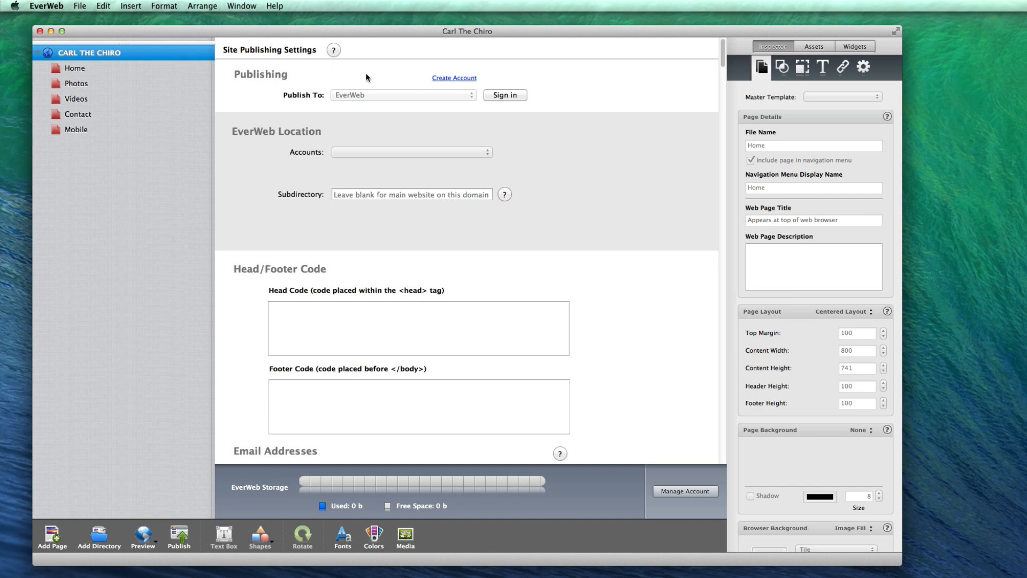
pyautogui.click(505, 96)
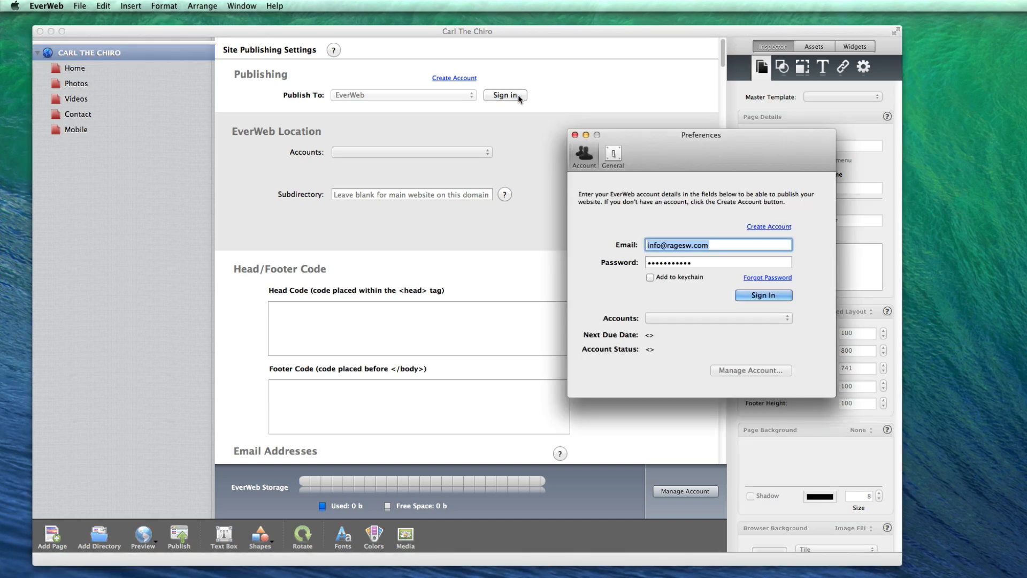
pyautogui.moveTo(639, 190)
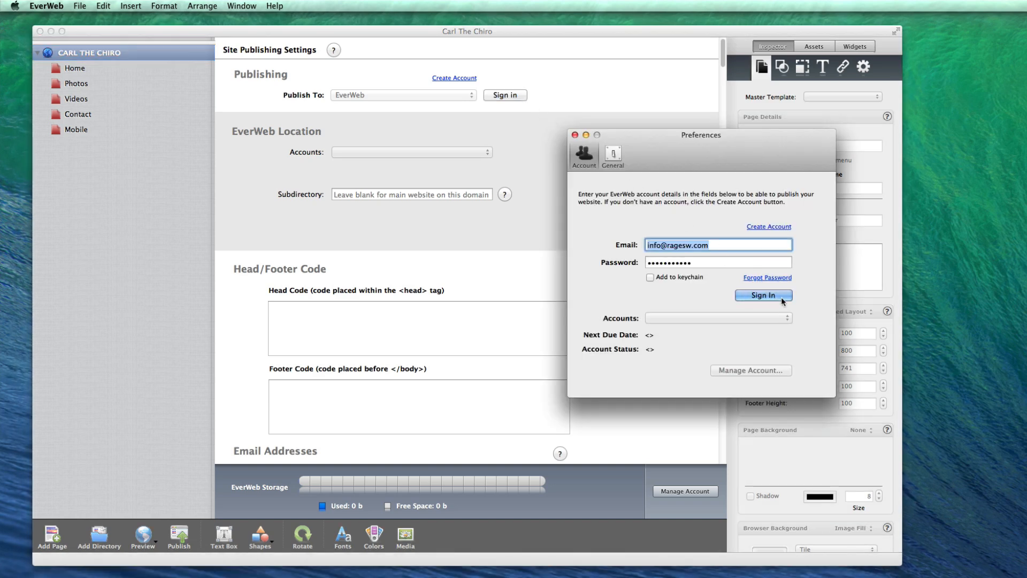
pyautogui.click(763, 296)
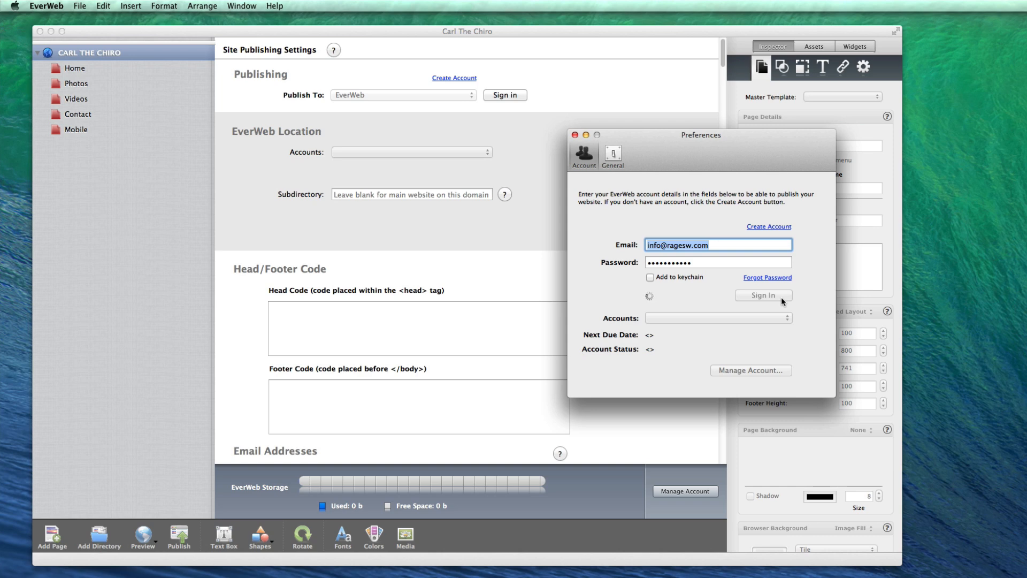
pyautogui.click(763, 295)
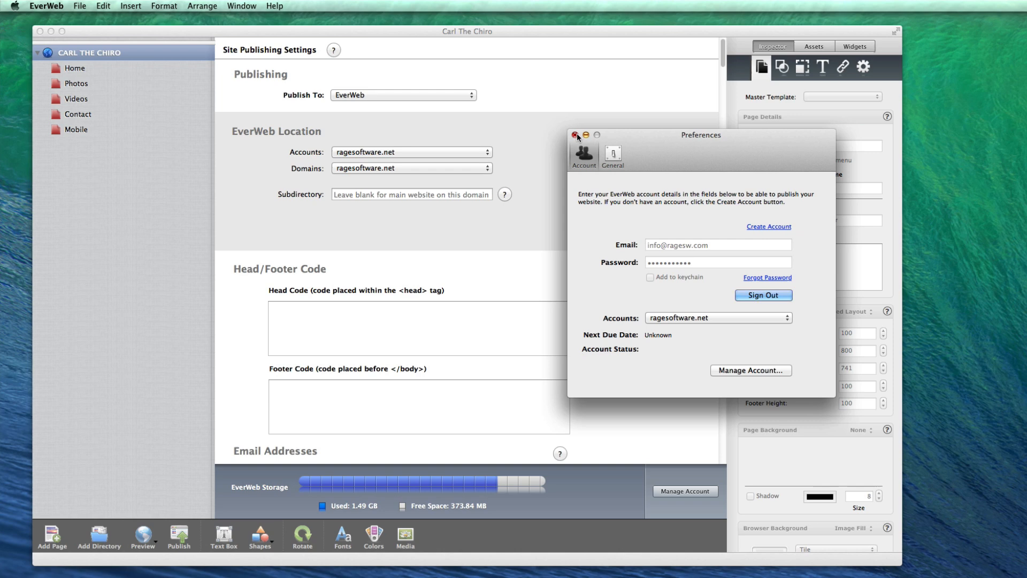
pyautogui.click(576, 136)
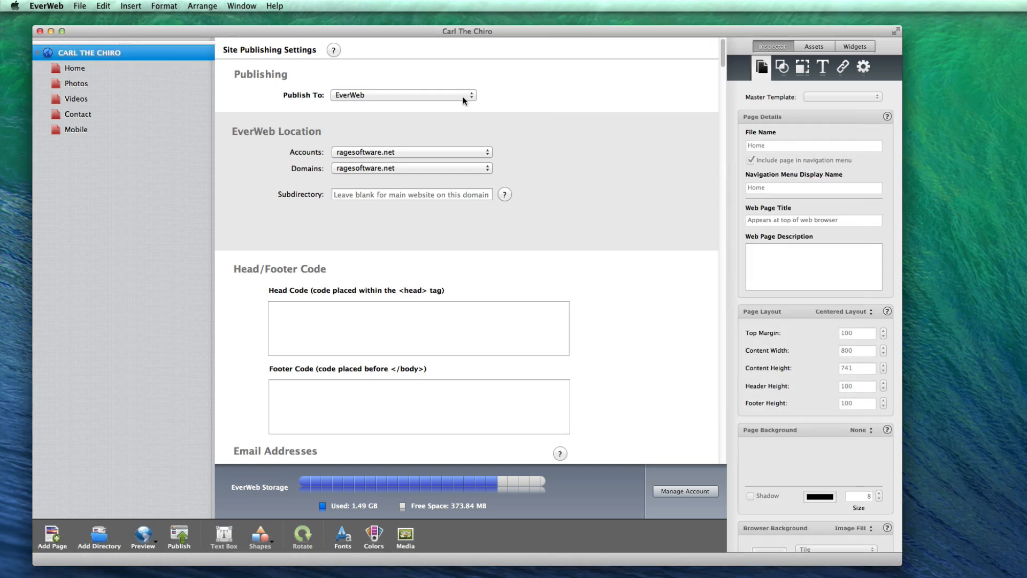
pyautogui.click(402, 96)
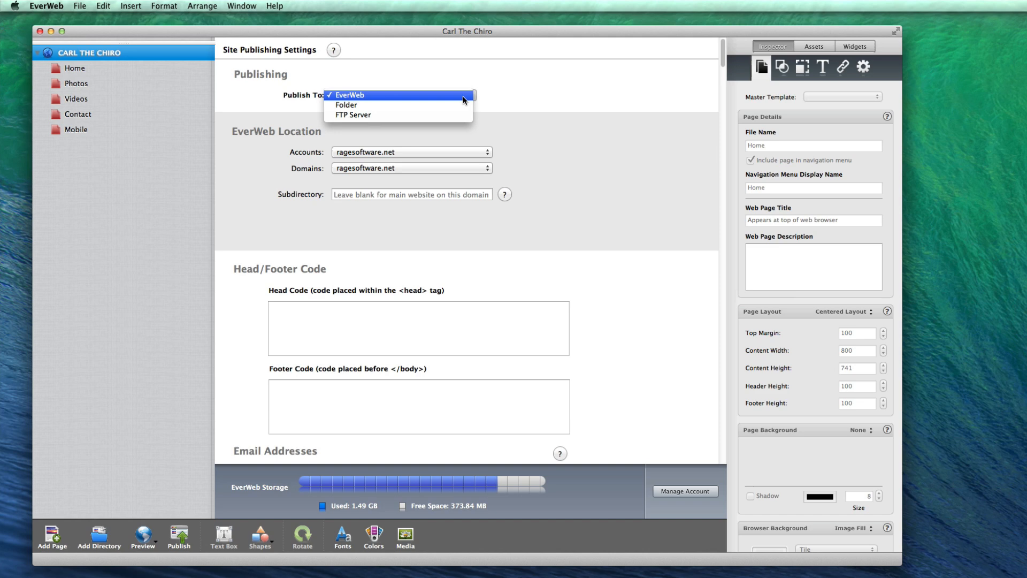
# Create a 'My Website' folder on the Desktop, then set Publish To back to EverWeb
pyautogui.click(346, 104)
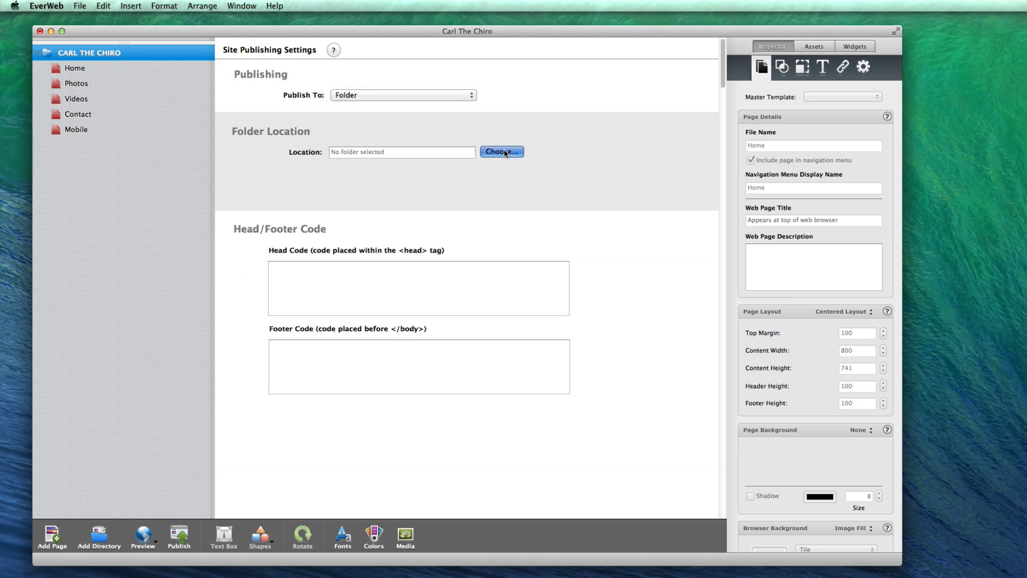
pyautogui.click(501, 152)
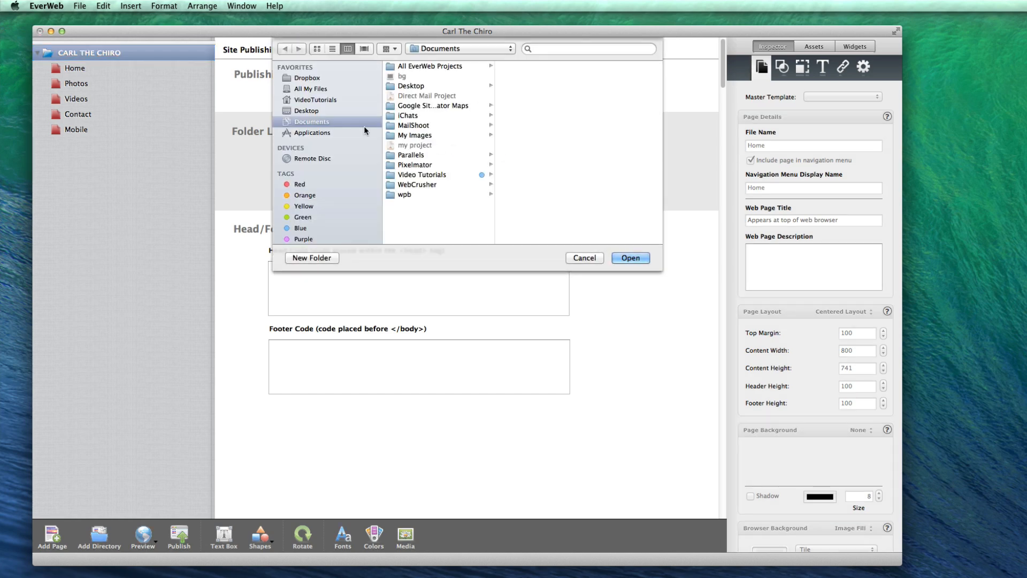
pyautogui.click(312, 257)
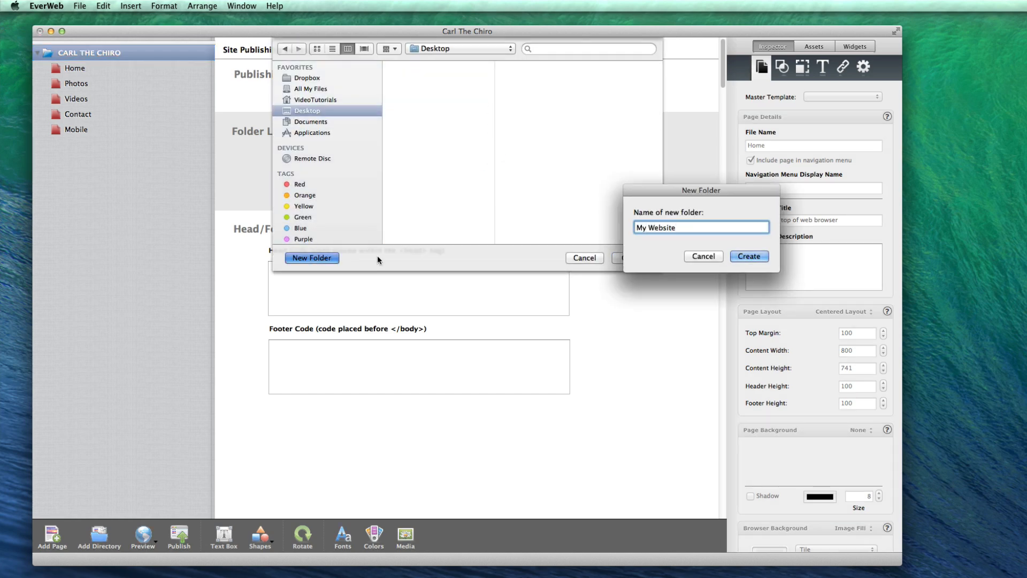
pyautogui.click(749, 256)
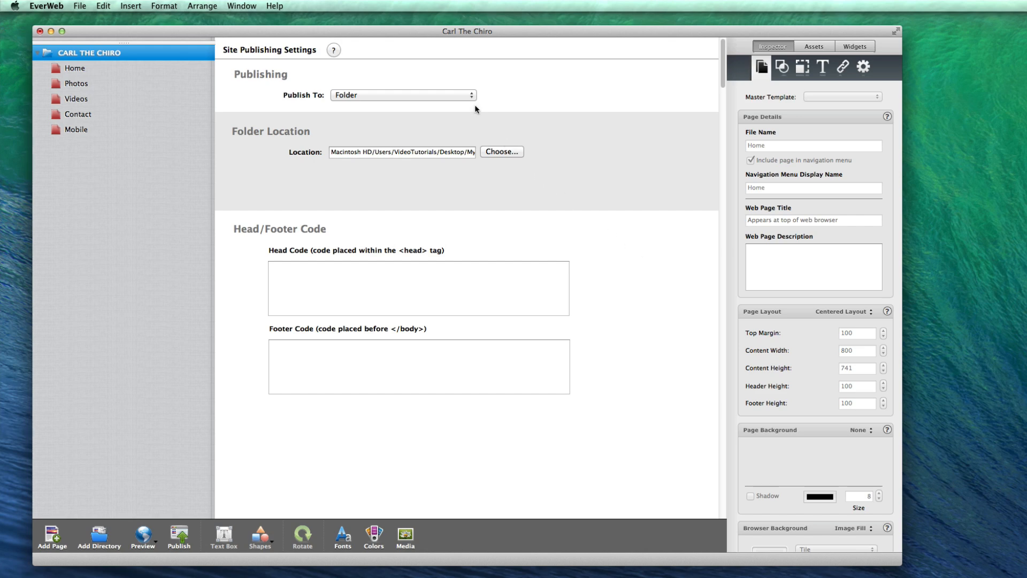
pyautogui.click(402, 95)
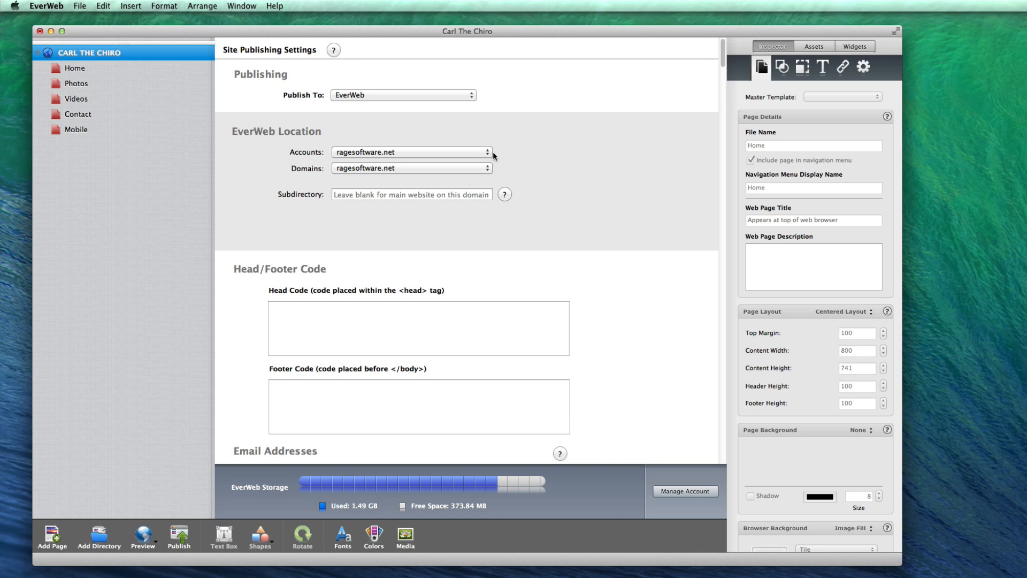
# Choose the everwebtutorials.com account in Accounts and select the blank Subdirectory field
pyautogui.click(412, 152)
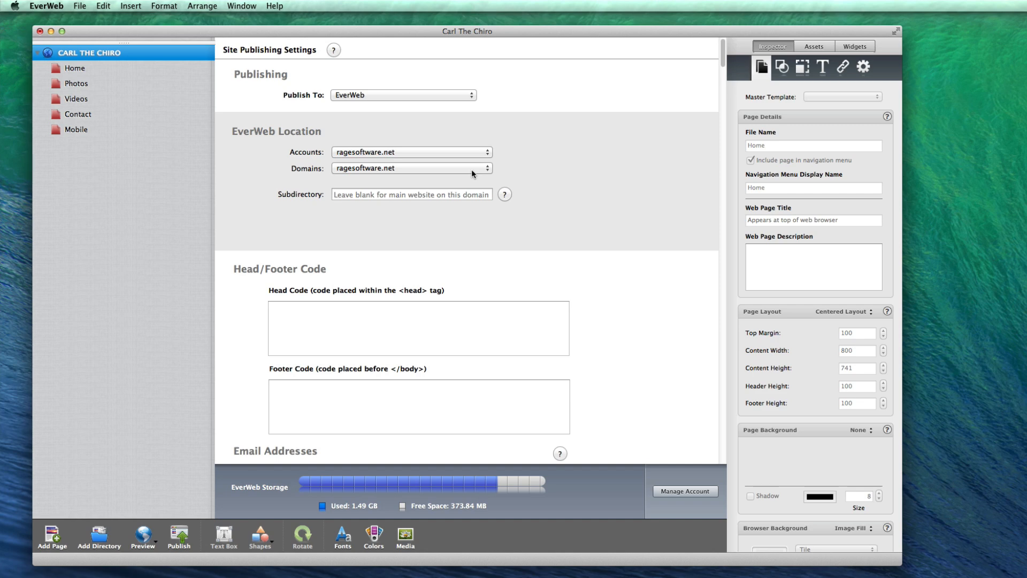
pyautogui.click(412, 168)
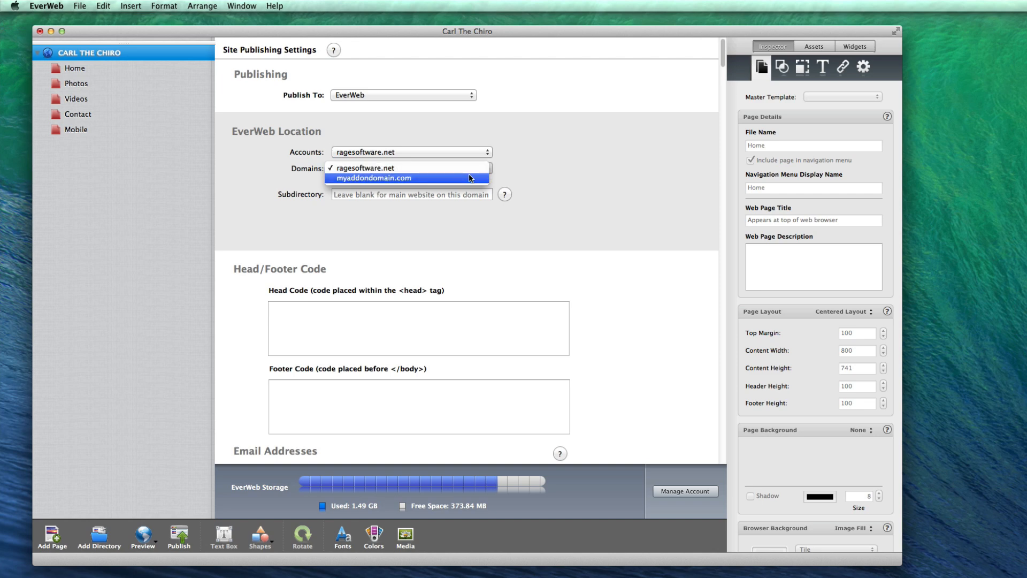
pyautogui.click(412, 152)
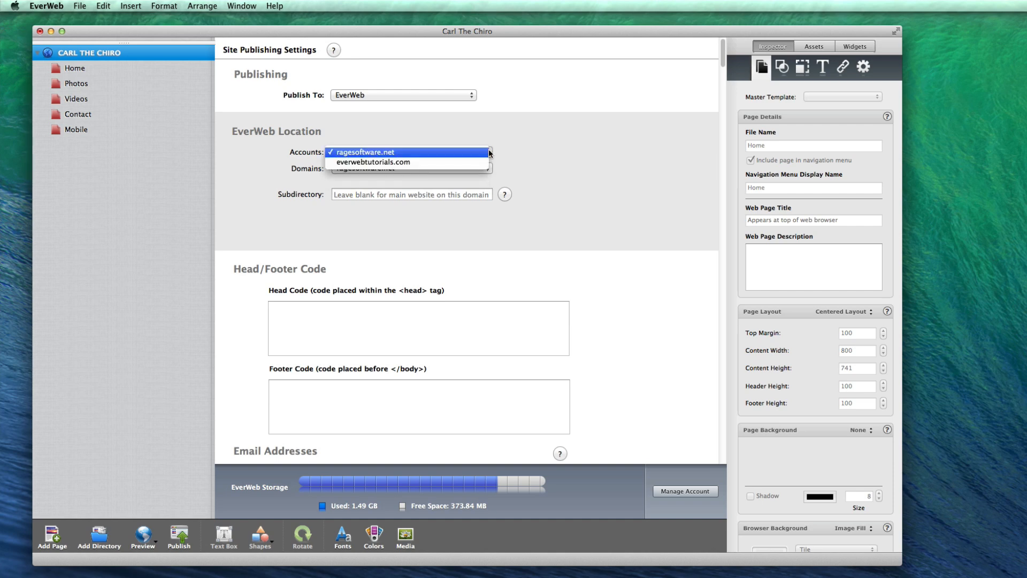
pyautogui.click(373, 162)
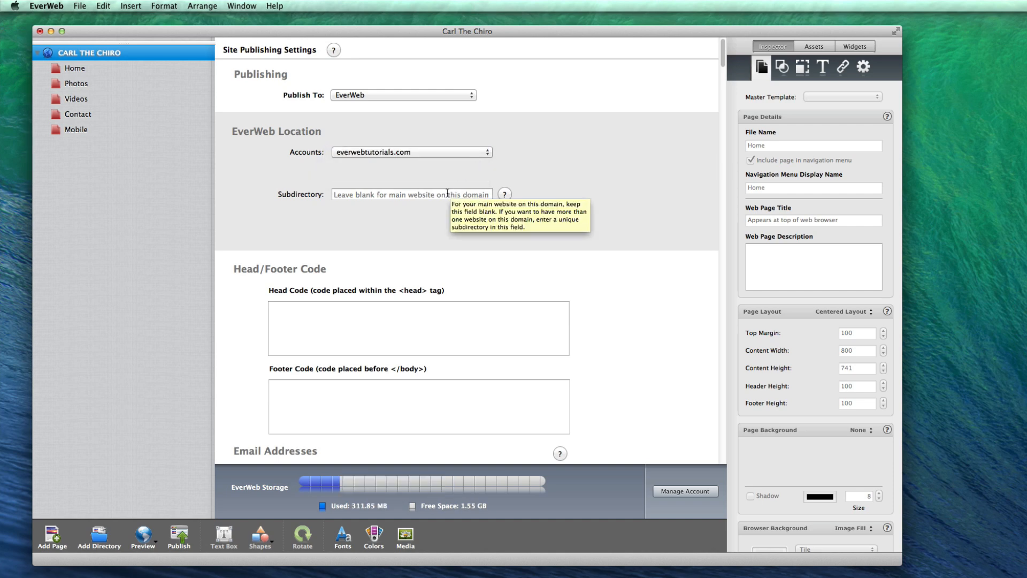
pyautogui.click(411, 194)
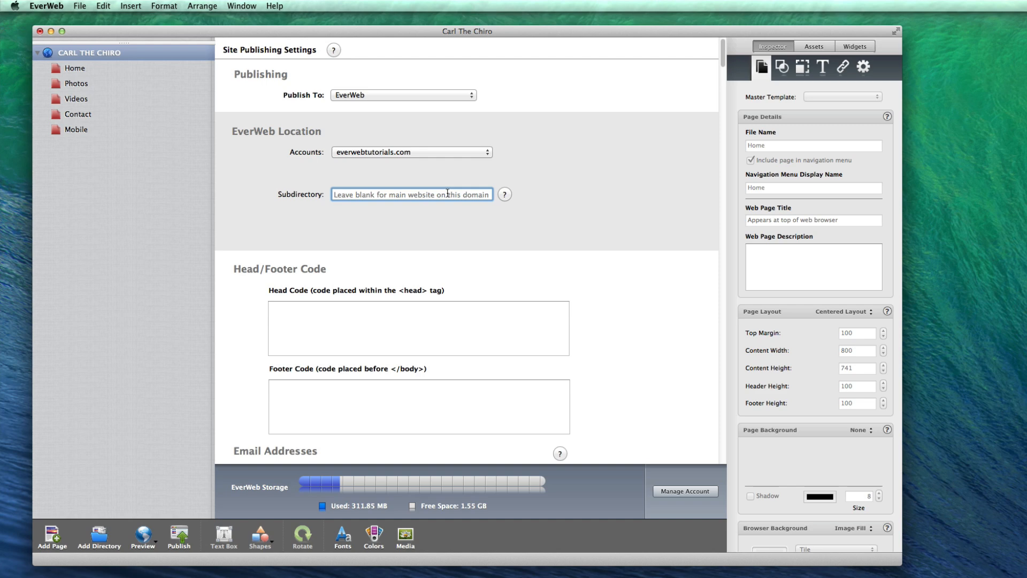
# Enter 'temporary' as the subdirectory and switch Publish To to FTP Server
pyautogui.write('t')
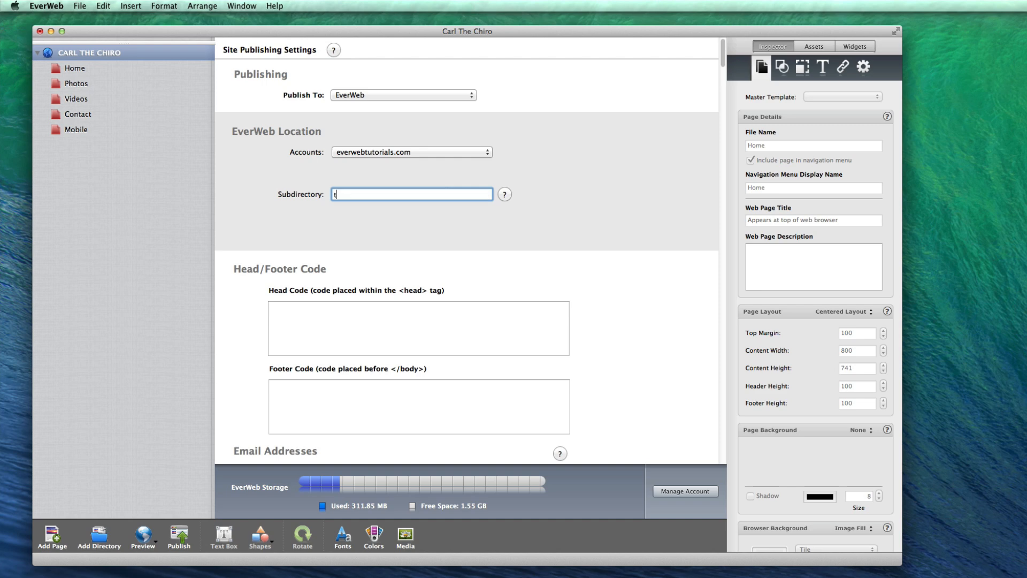
pyautogui.write('emporary')
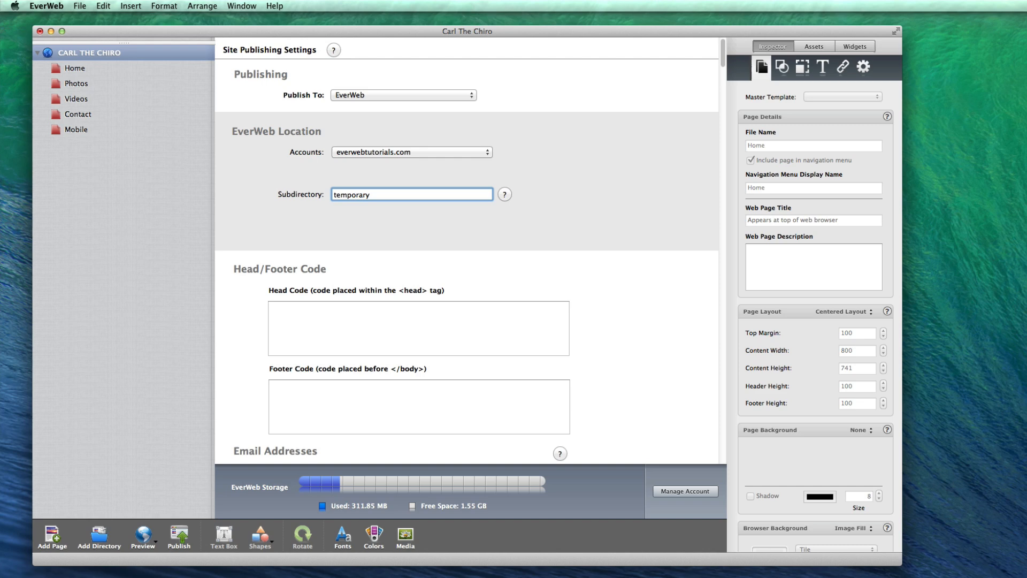
pyautogui.moveTo(453, 220)
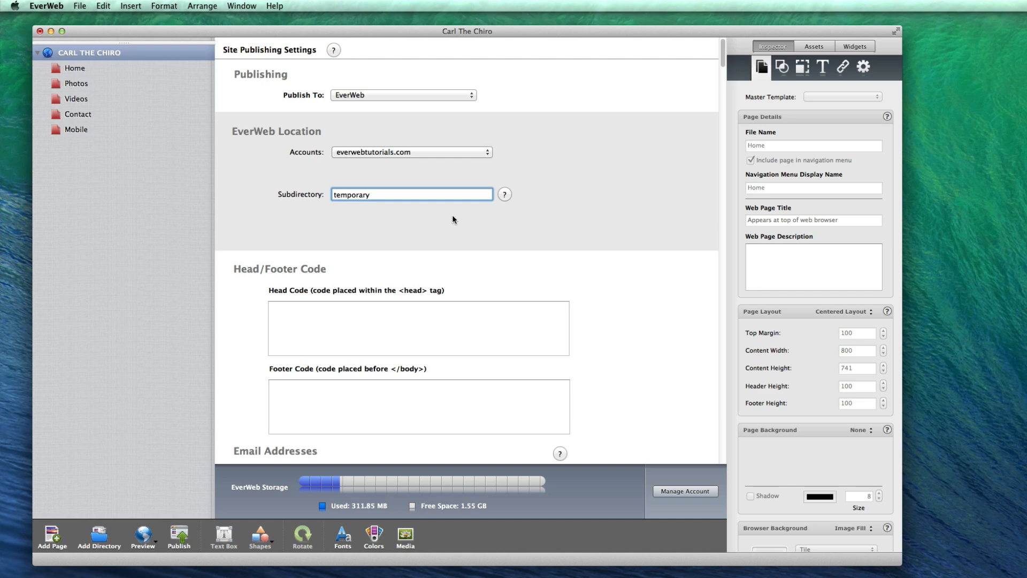
pyautogui.click(403, 96)
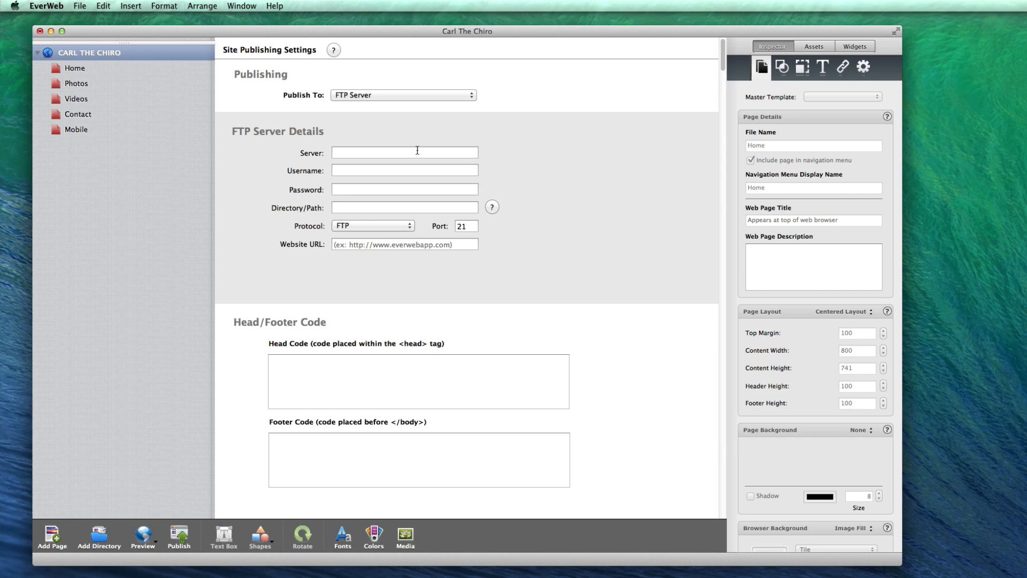
pyautogui.write('myserveraddress.com')
pyautogui.write('myusername')
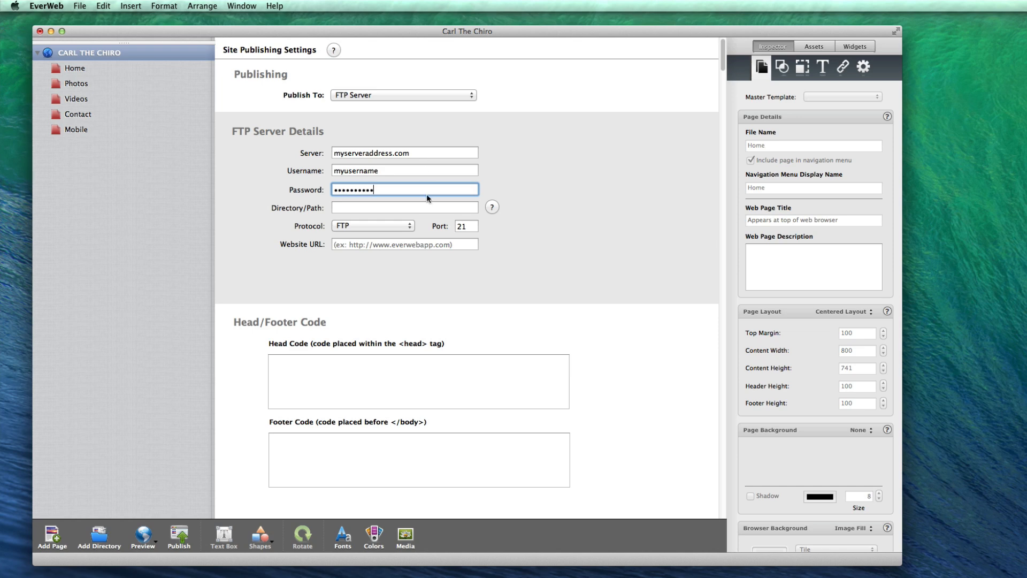
pyautogui.click(405, 207)
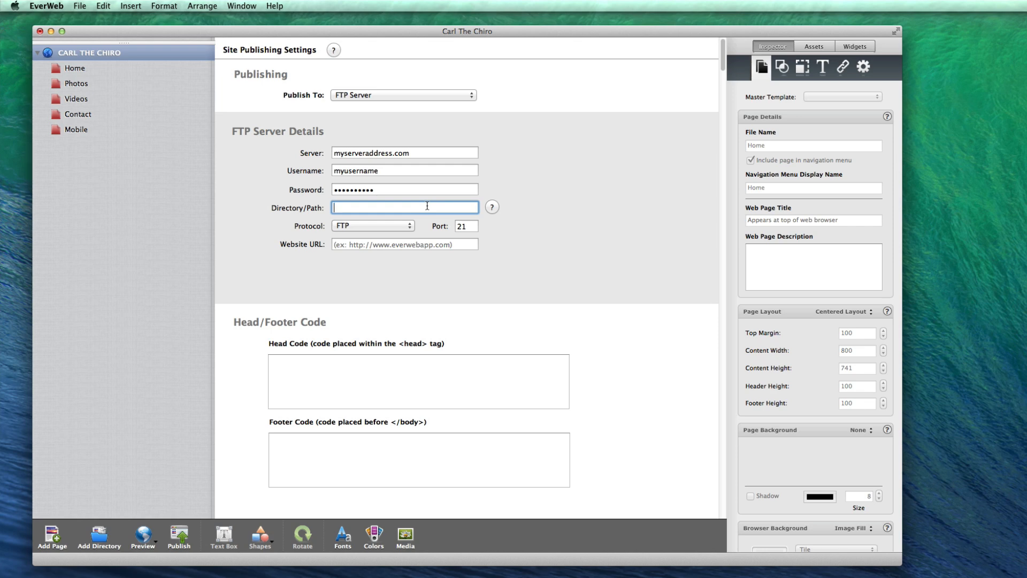
pyautogui.click(373, 226)
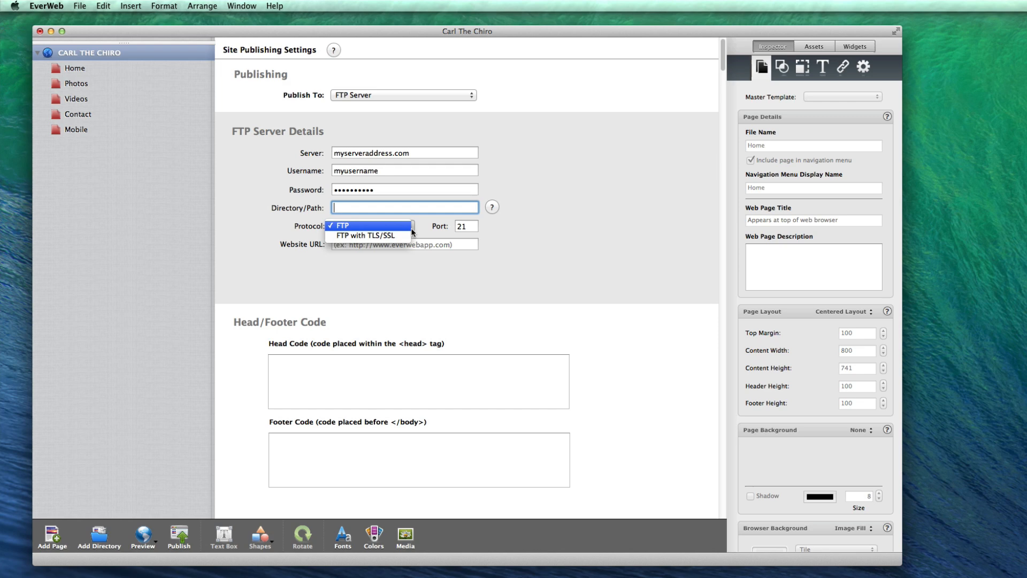
pyautogui.click(341, 225)
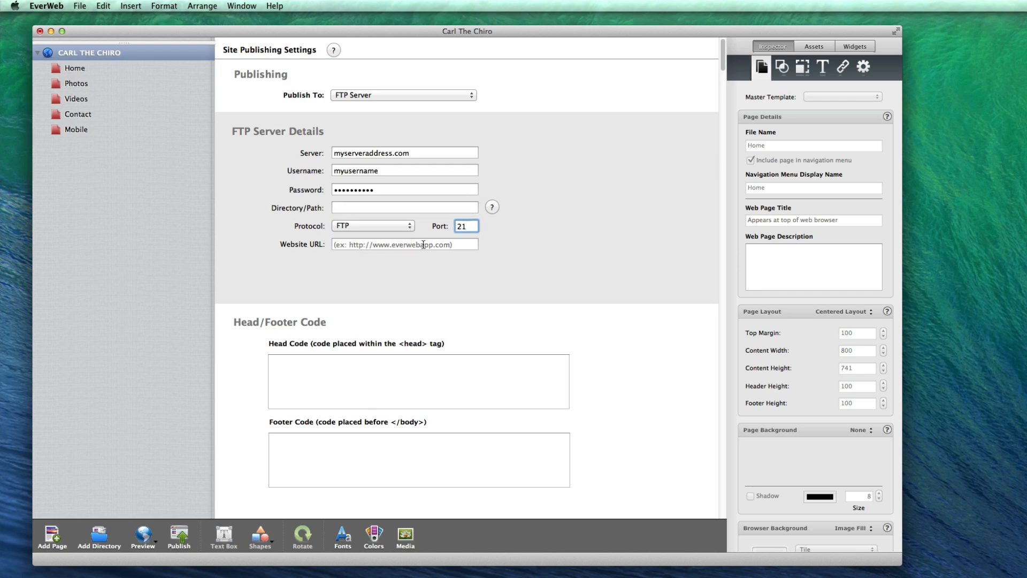
pyautogui.write('http://www.eve')
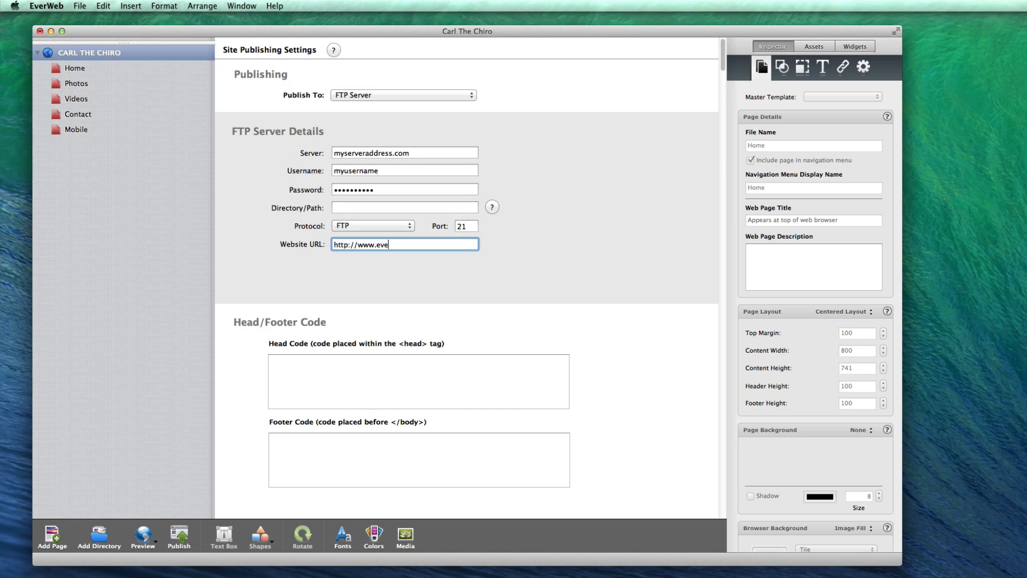
pyautogui.write('rwebtutorials.com')
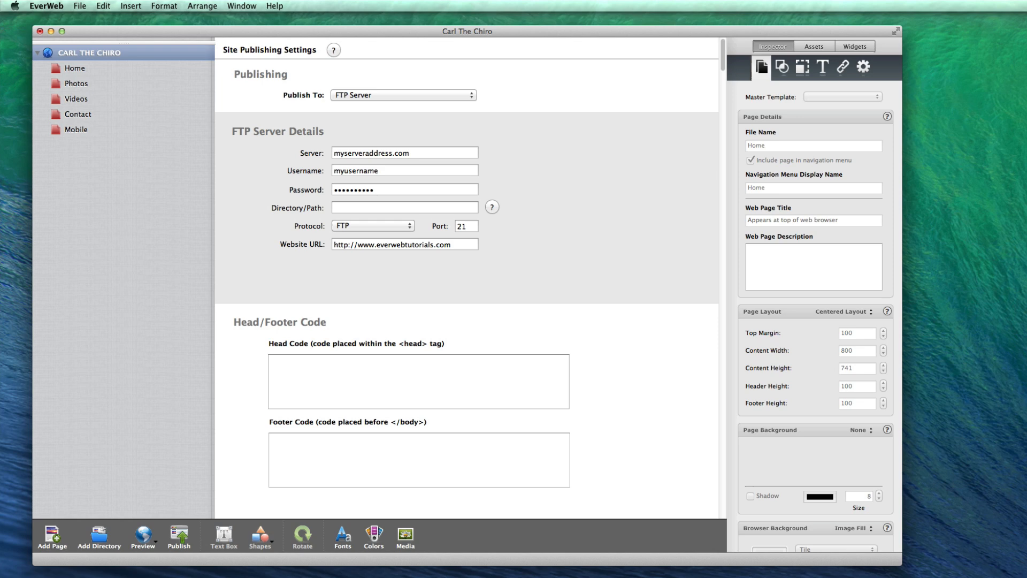
pyautogui.moveTo(373, 285)
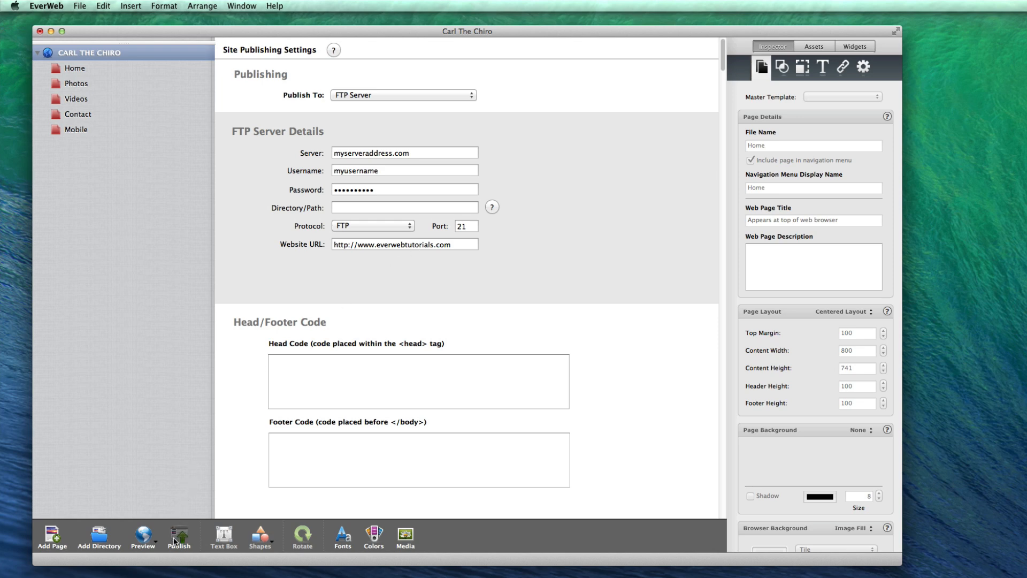
# Open the File menu to reveal Publish Site Changes and Publish Entire Site
pyautogui.click(179, 536)
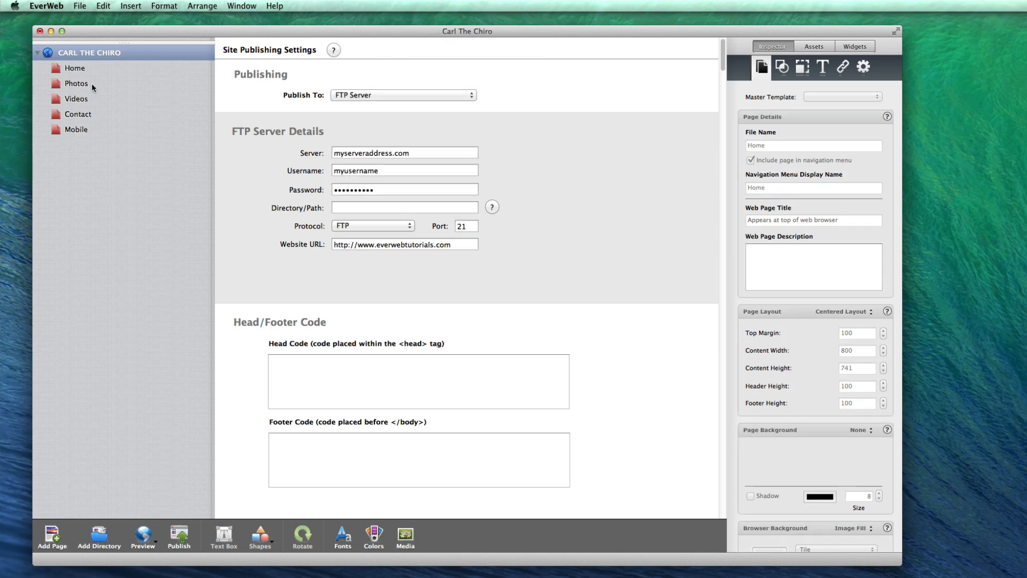
pyautogui.click(79, 6)
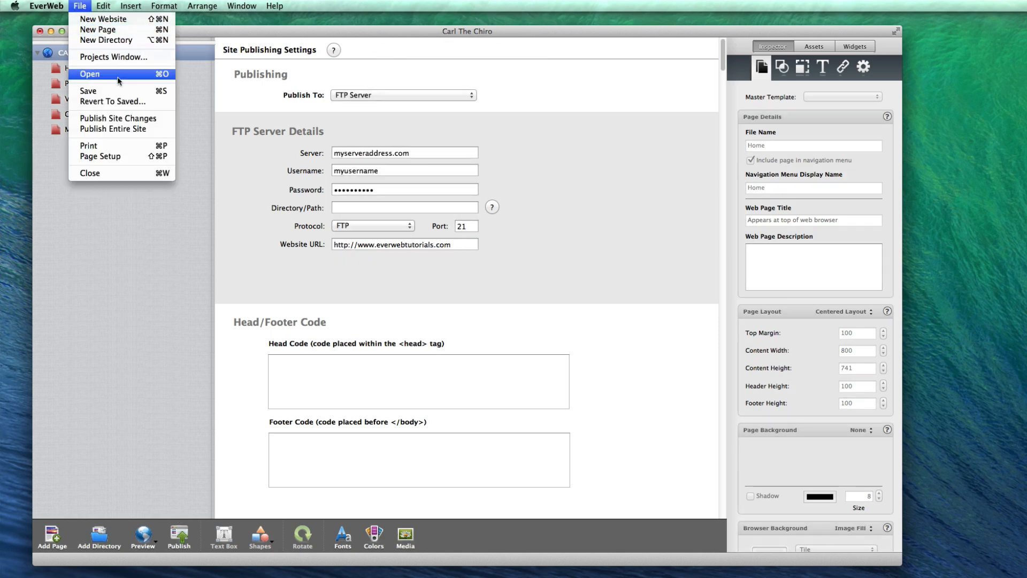
pyautogui.moveTo(117, 128)
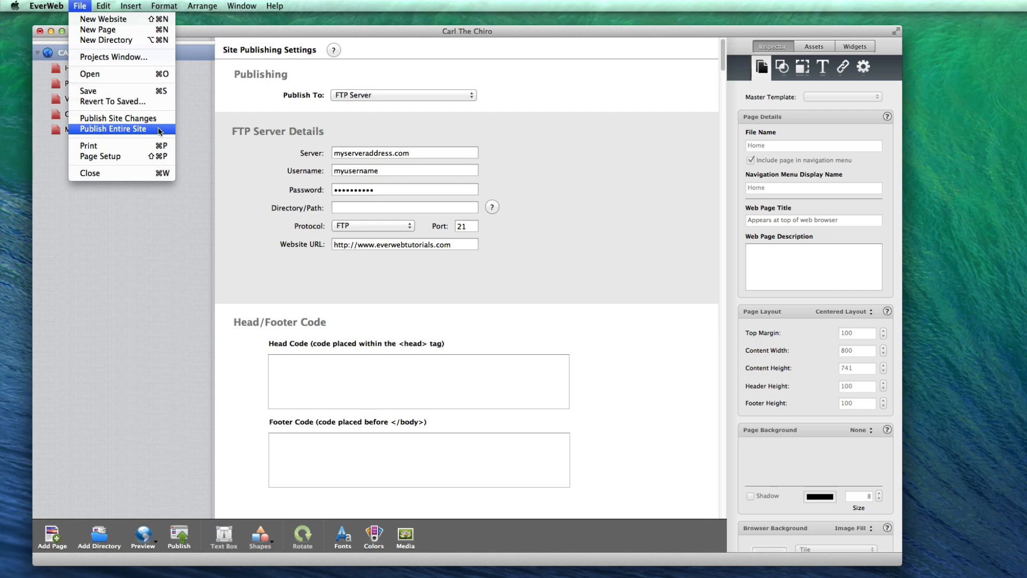